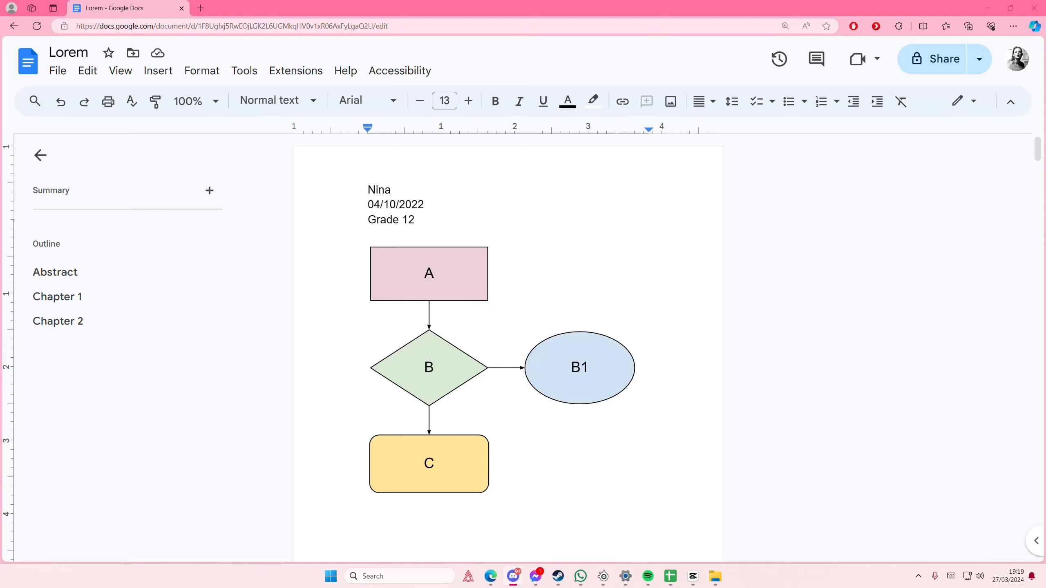
Step: Scroll below the flowchart and start a new blank drawing from the Insert menu
{"action": "scroll", "scroll_direction": "down", "scroll_amount": 3}
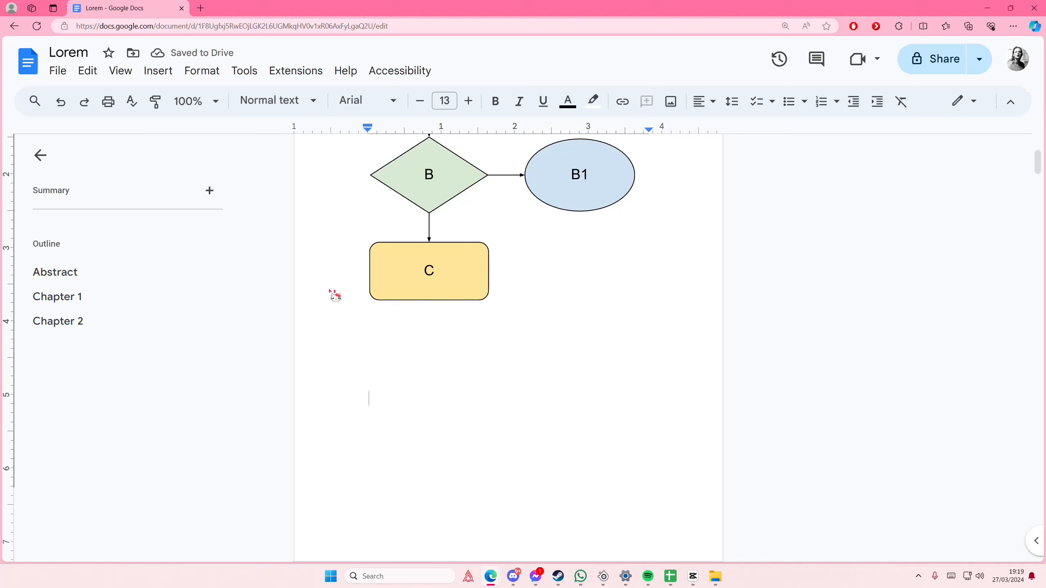
{"action": "left_click", "coordinate": [158, 71]}
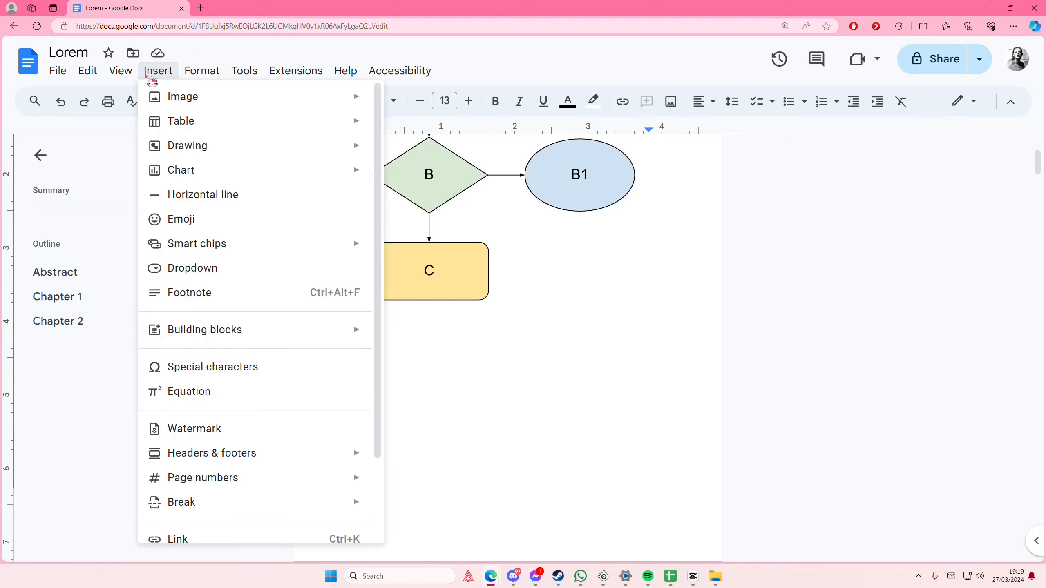
{"action": "left_click", "coordinate": [189, 146]}
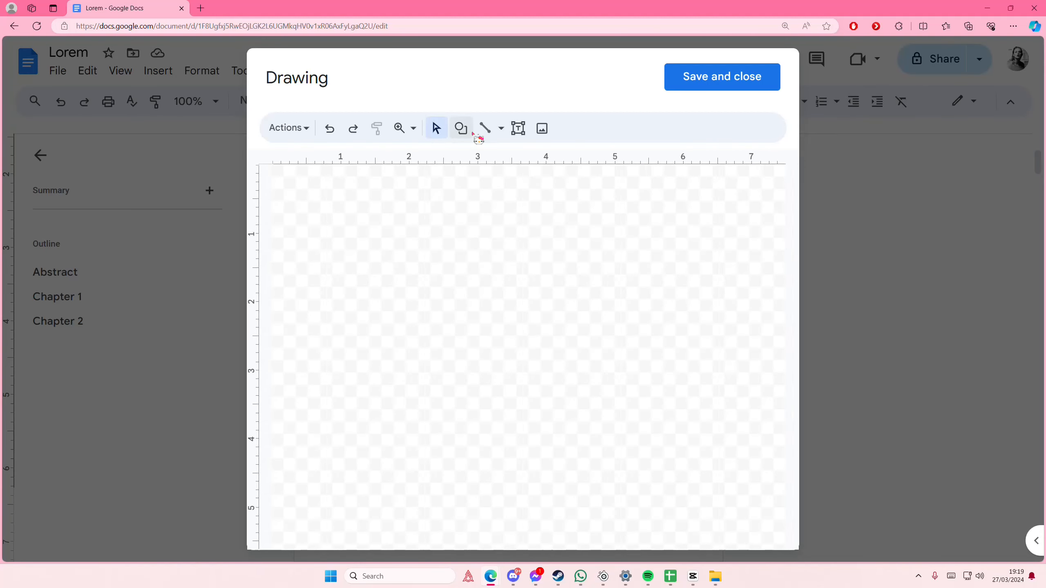
Step: Draw a vertical line and a dotted horizontal line on the drawing canvas
{"action": "left_click_drag", "start_coordinate": [342, 217], "coordinate": [347, 446]}
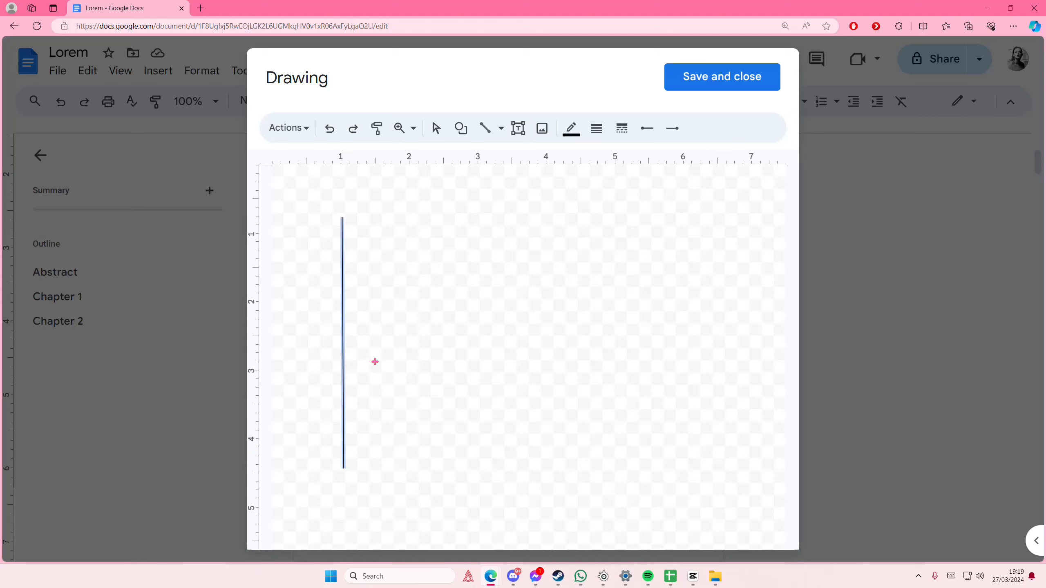
{"action": "left_click_drag", "start_coordinate": [375, 362], "coordinate": [705, 362]}
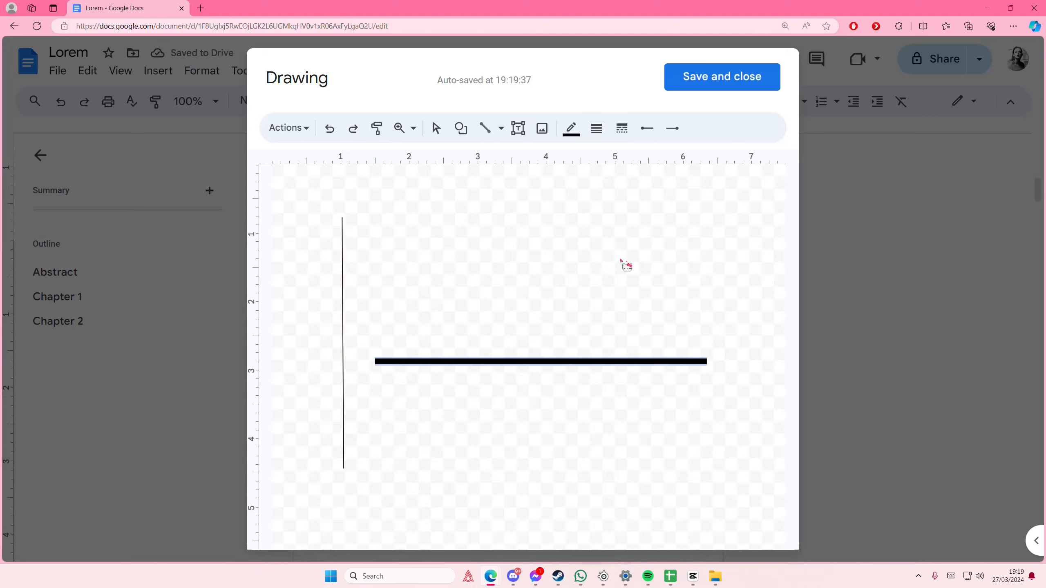
{"action": "left_click", "coordinate": [621, 128]}
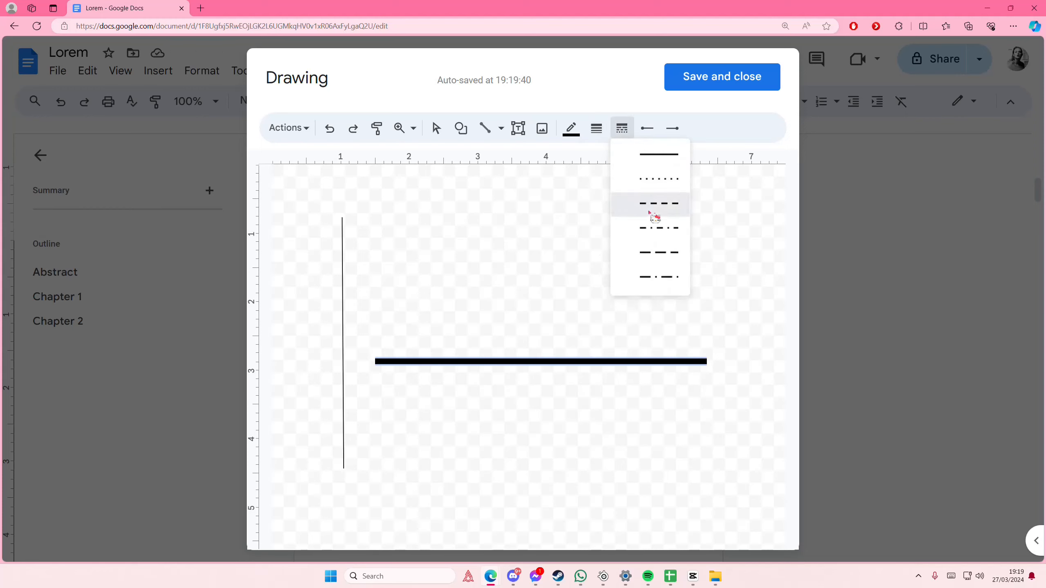
{"action": "left_click", "coordinate": [657, 205]}
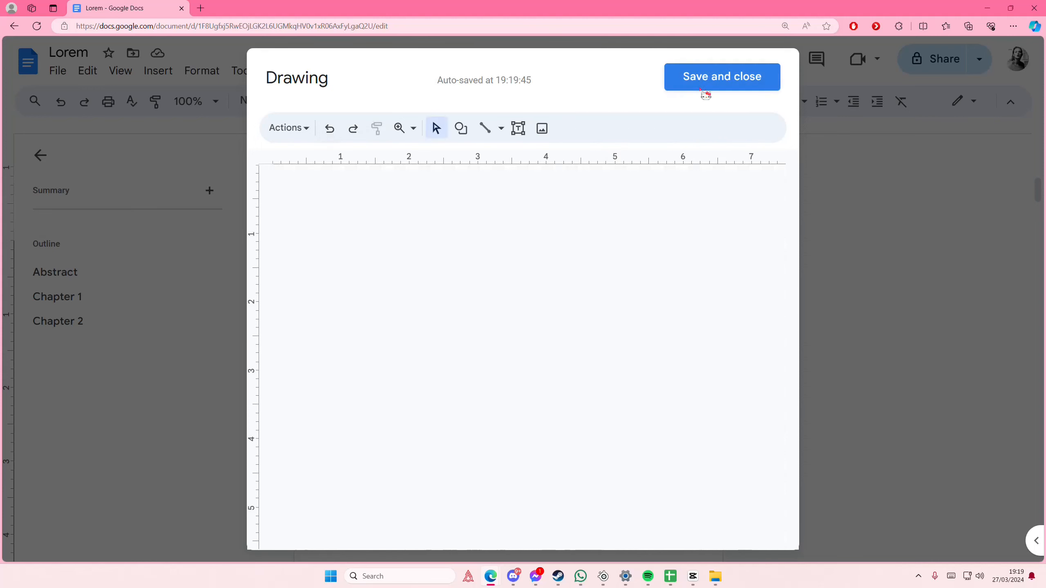
Step: Save the drawing into the document and shrink it slightly
{"action": "left_click", "coordinate": [721, 76]}
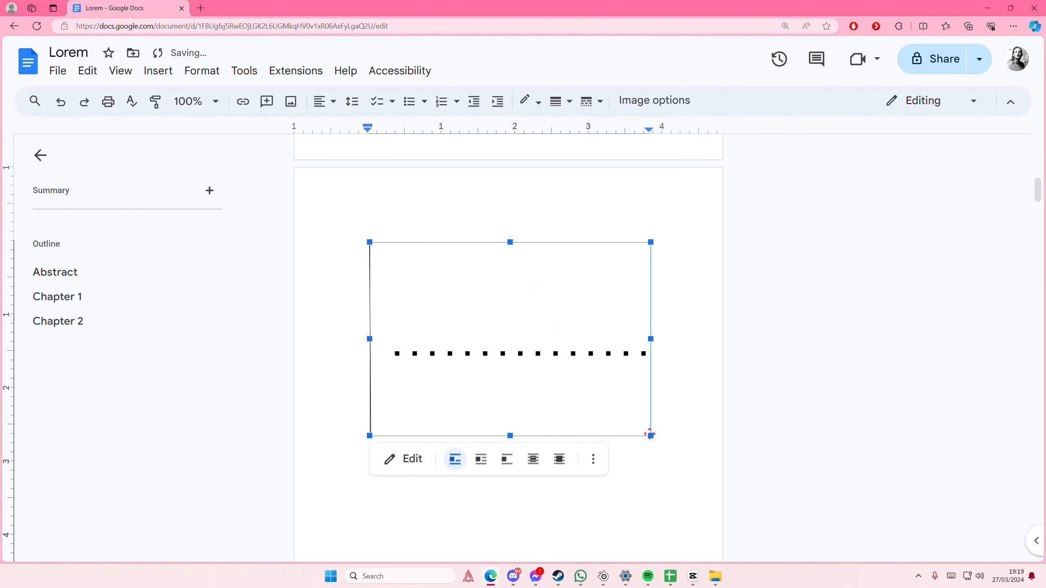
{"action": "left_click_drag", "start_coordinate": [650, 435], "coordinate": [607, 406]}
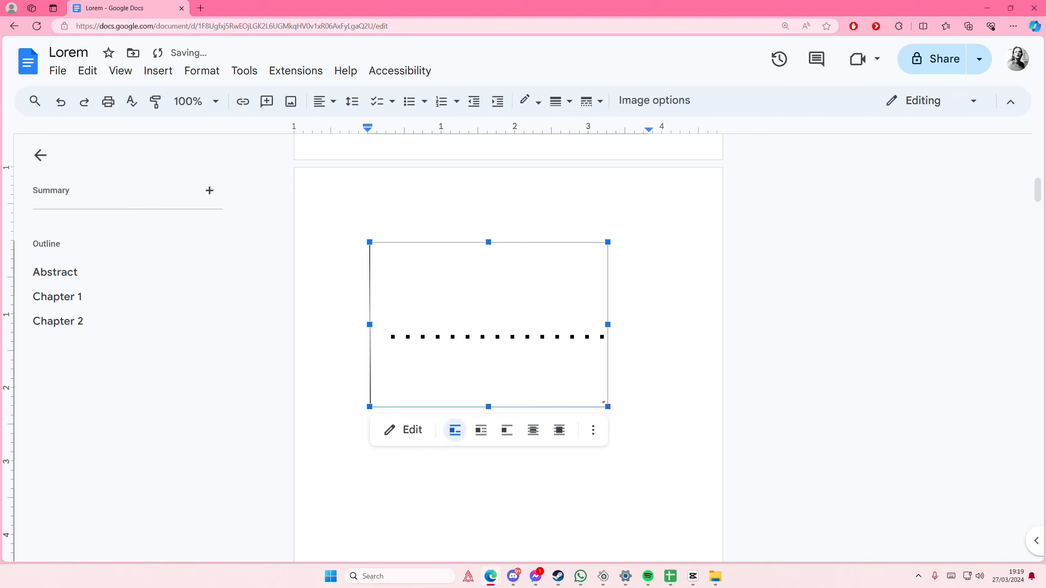